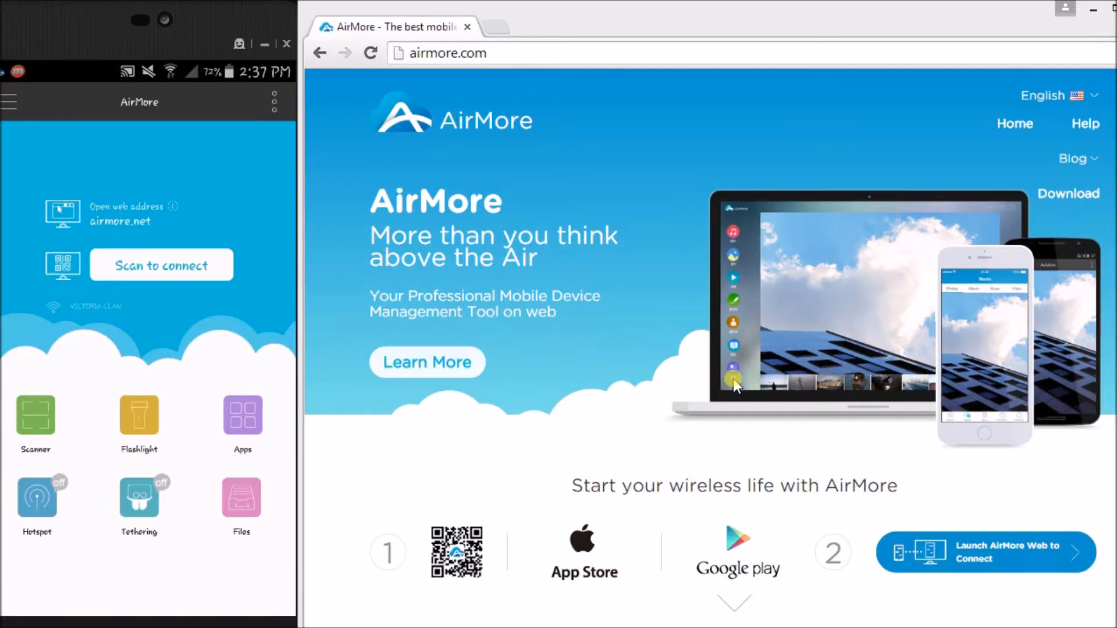
{"action": "mouse_move", "coordinate": [968, 567]}
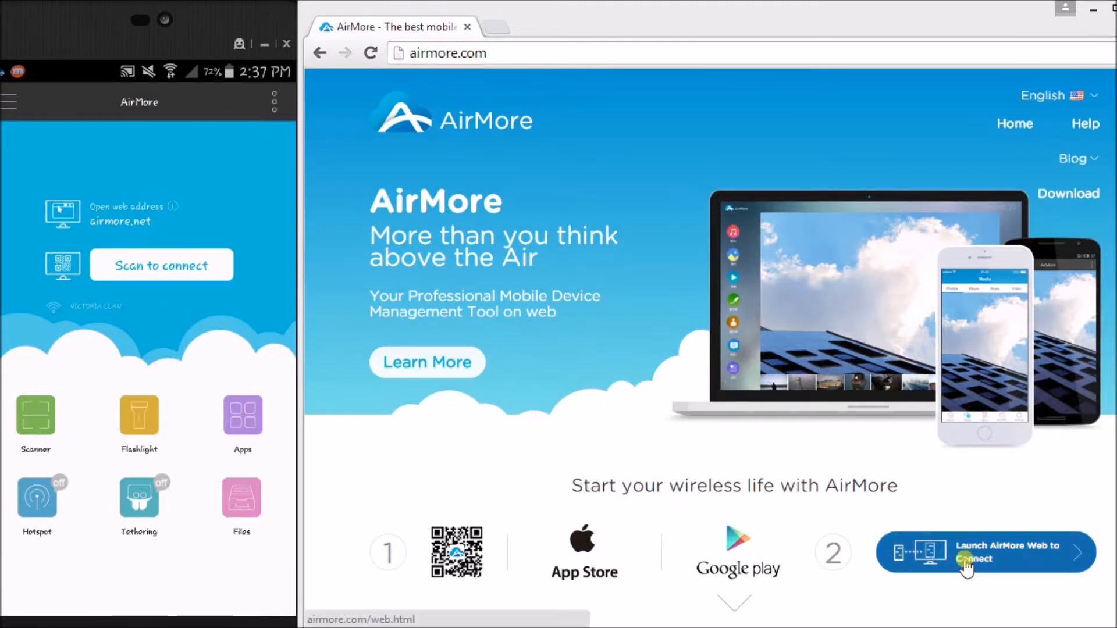
Step: Launch AirMore Web, start Scan to connect on the phone, and accept the request
{"action": "left_click", "coordinate": [984, 552]}
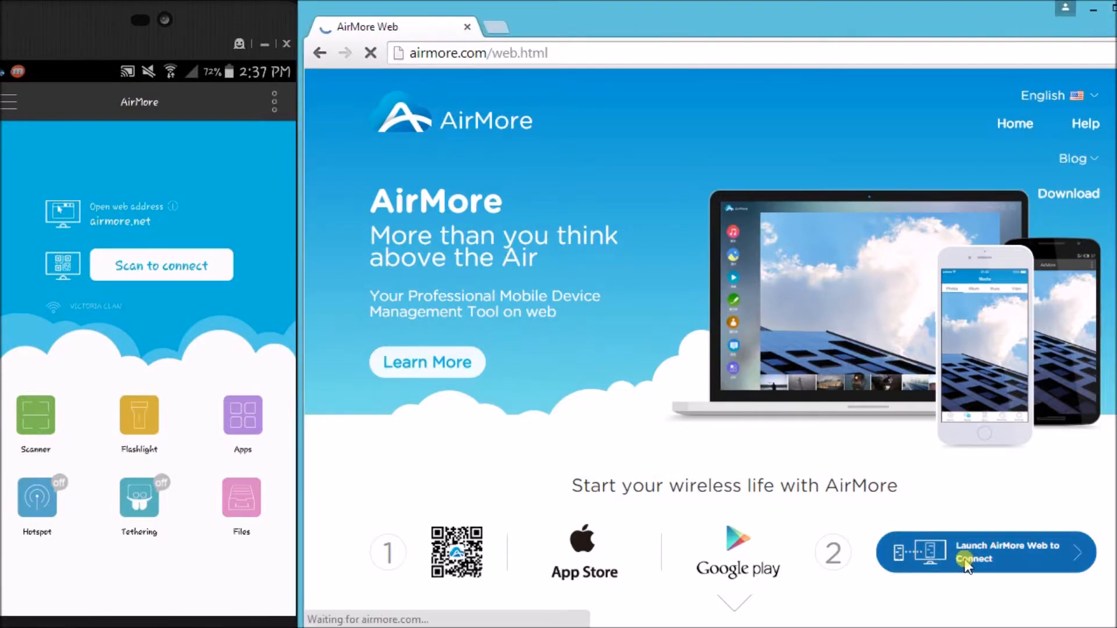
{"action": "left_click", "coordinate": [985, 552]}
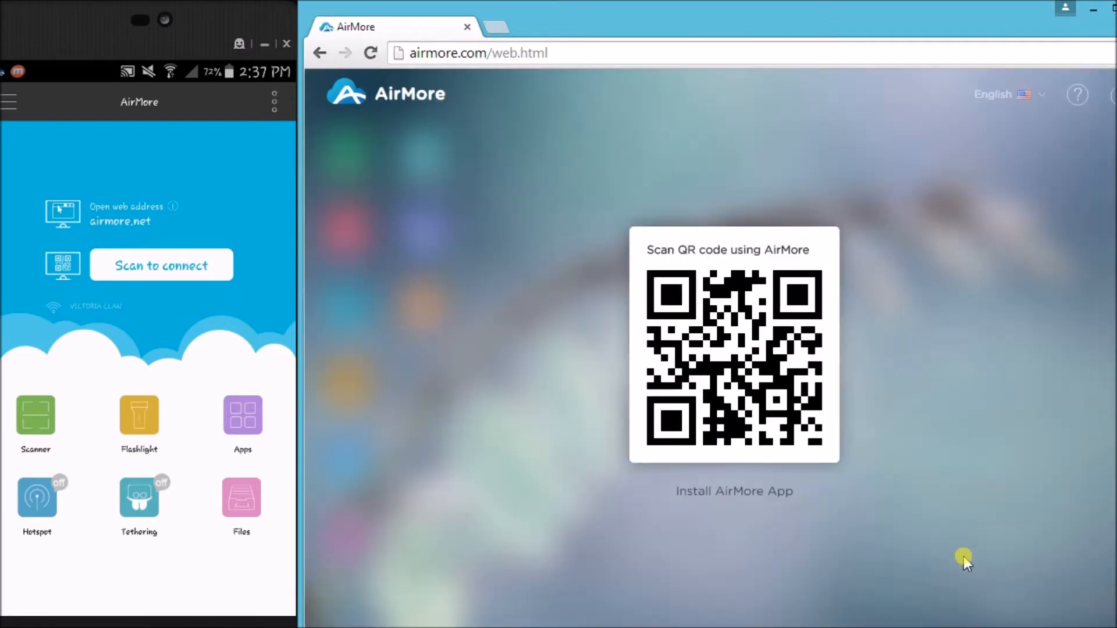
{"action": "mouse_move", "coordinate": [774, 350]}
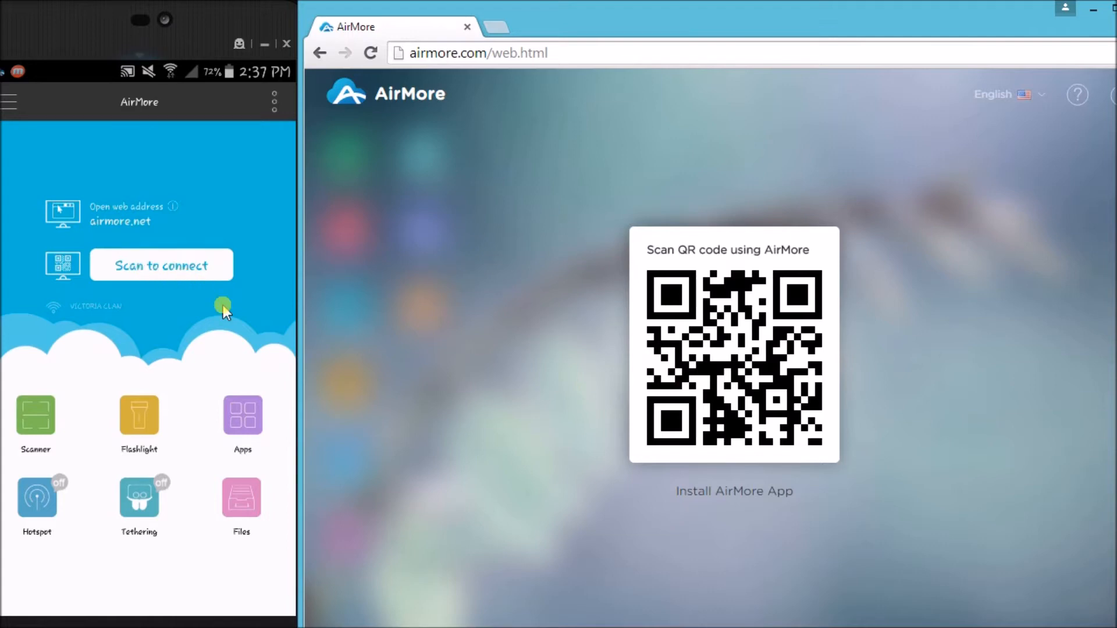
{"action": "left_click", "coordinate": [161, 265]}
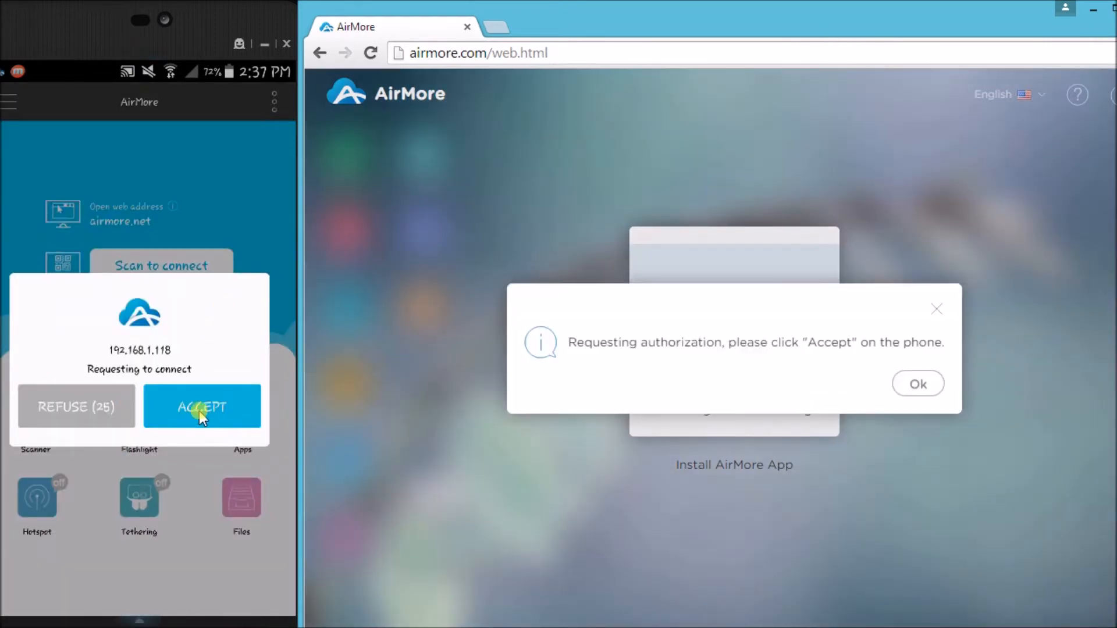
{"action": "left_click", "coordinate": [202, 406]}
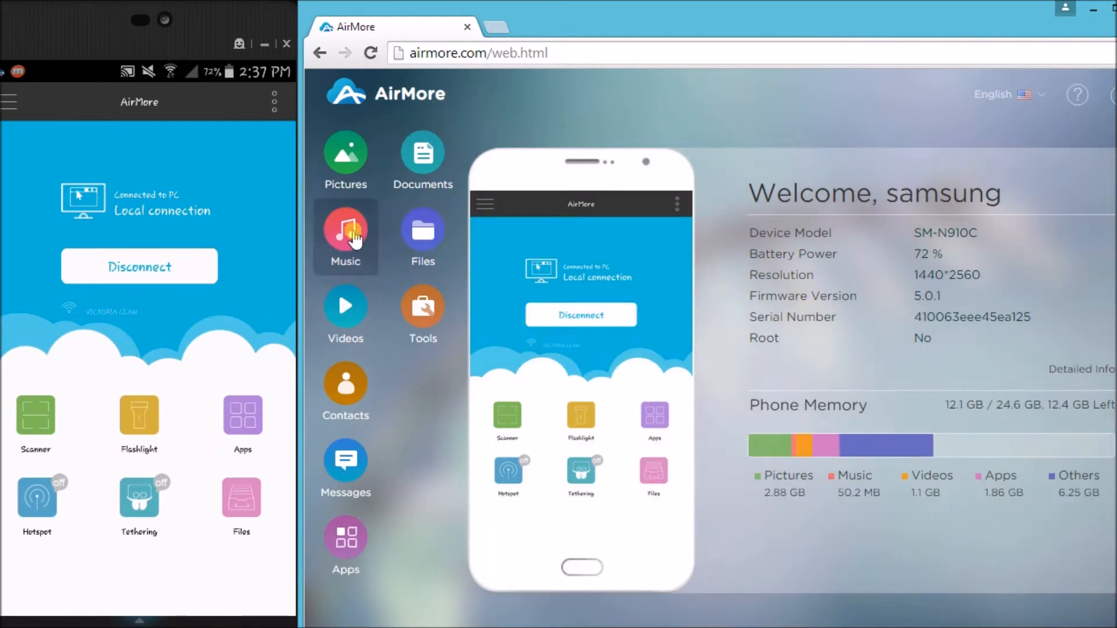
Step: Open the Music section from the dashboard to list the phone's 18 tracks
{"action": "left_click", "coordinate": [345, 237]}
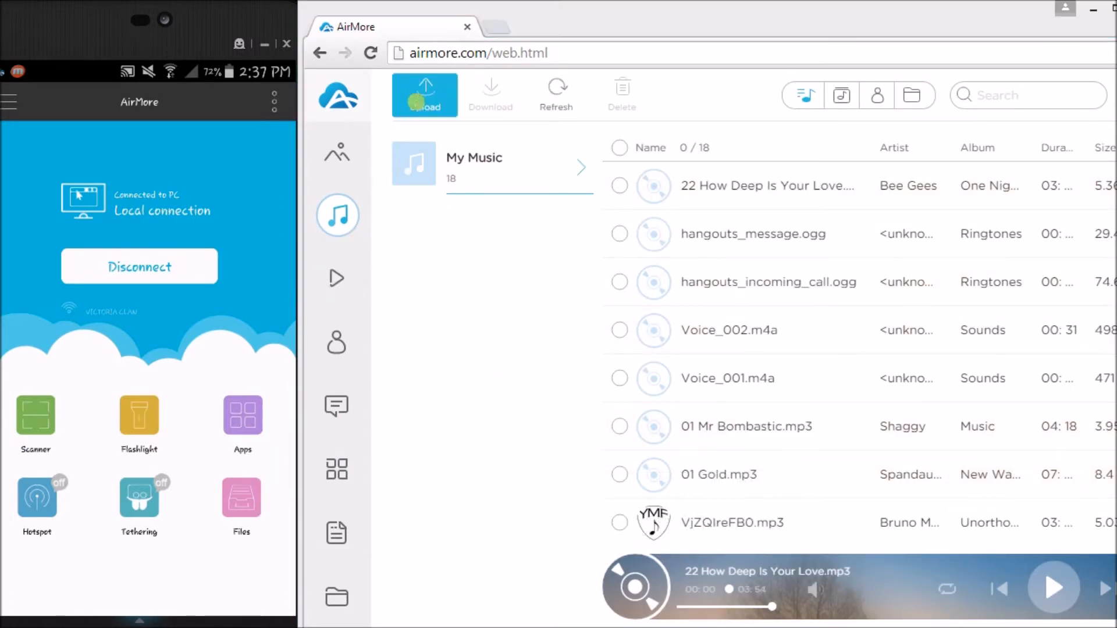
Step: Upload High.mp3 from the Documents > mp3 folder to the phone
{"action": "left_click", "coordinate": [424, 93]}
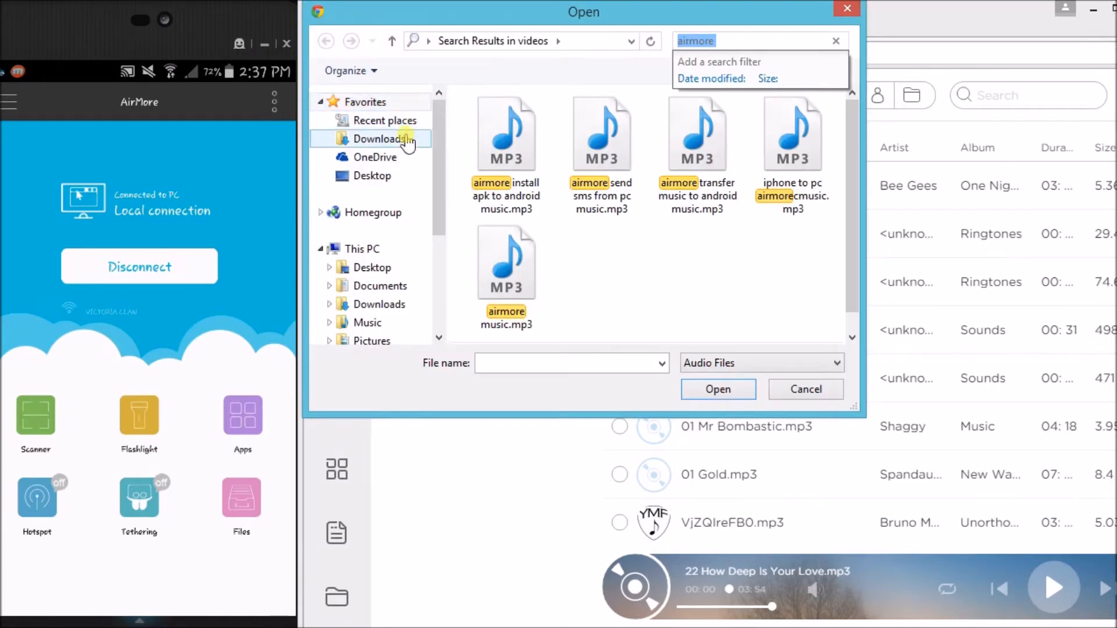
{"action": "left_click", "coordinate": [371, 175]}
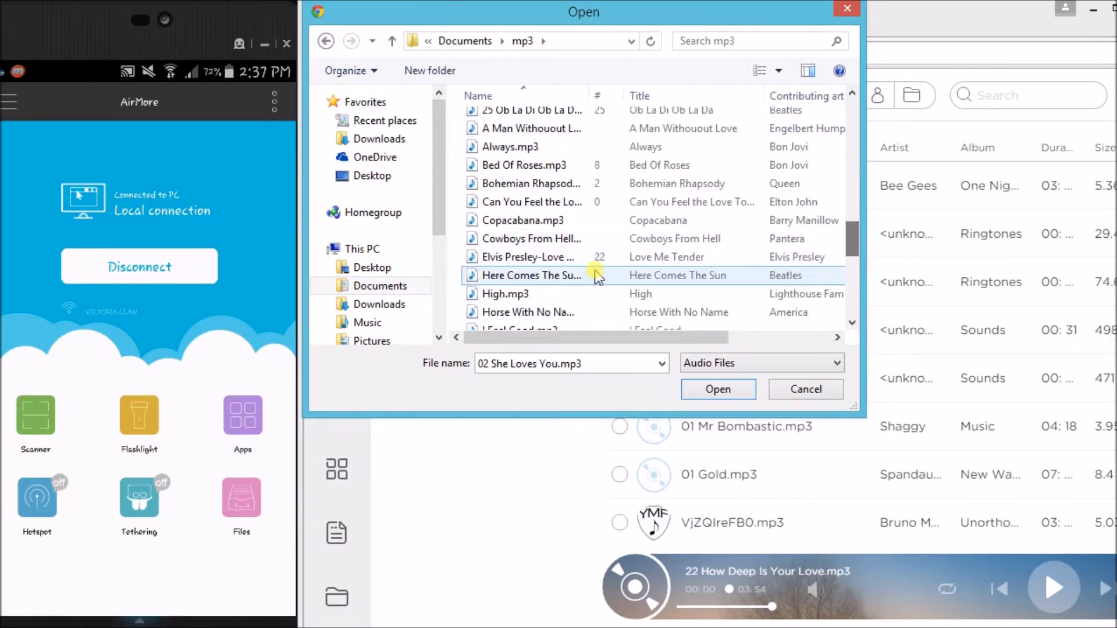
{"action": "left_click", "coordinate": [505, 294]}
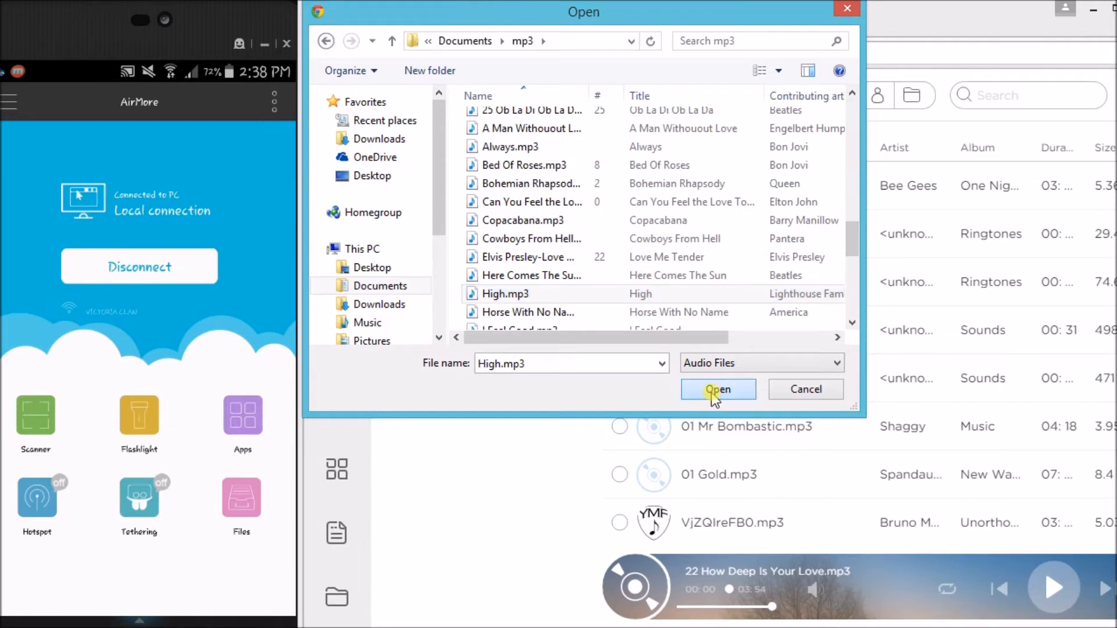
{"action": "left_click", "coordinate": [718, 390]}
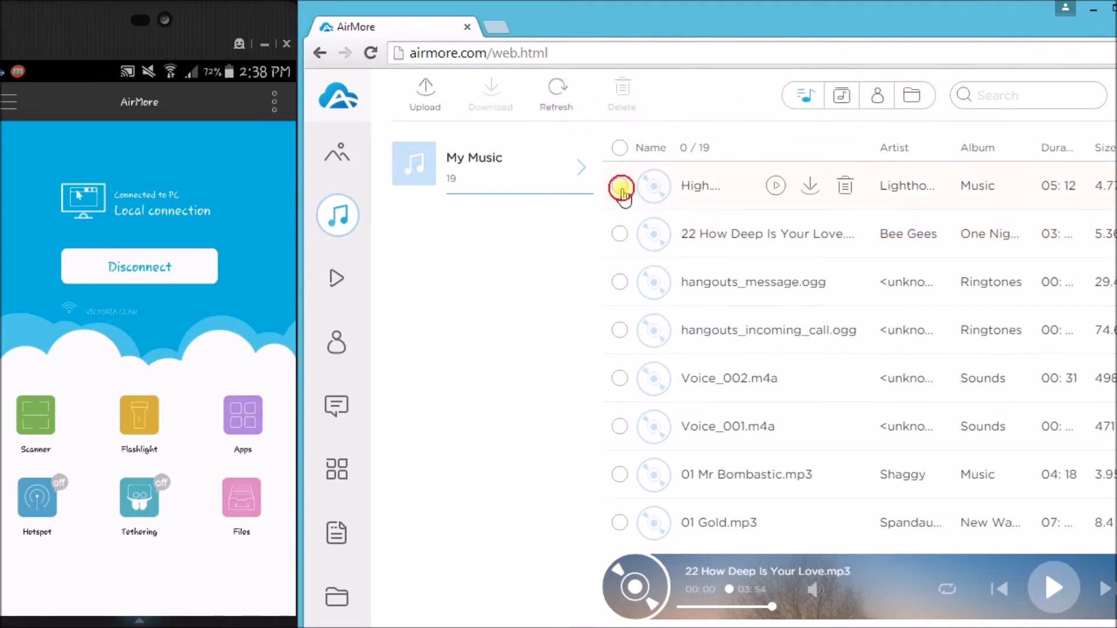
Step: Download High.mp3, then the first three tracks together as Music_airmore.zip
{"action": "left_click", "coordinate": [619, 187]}
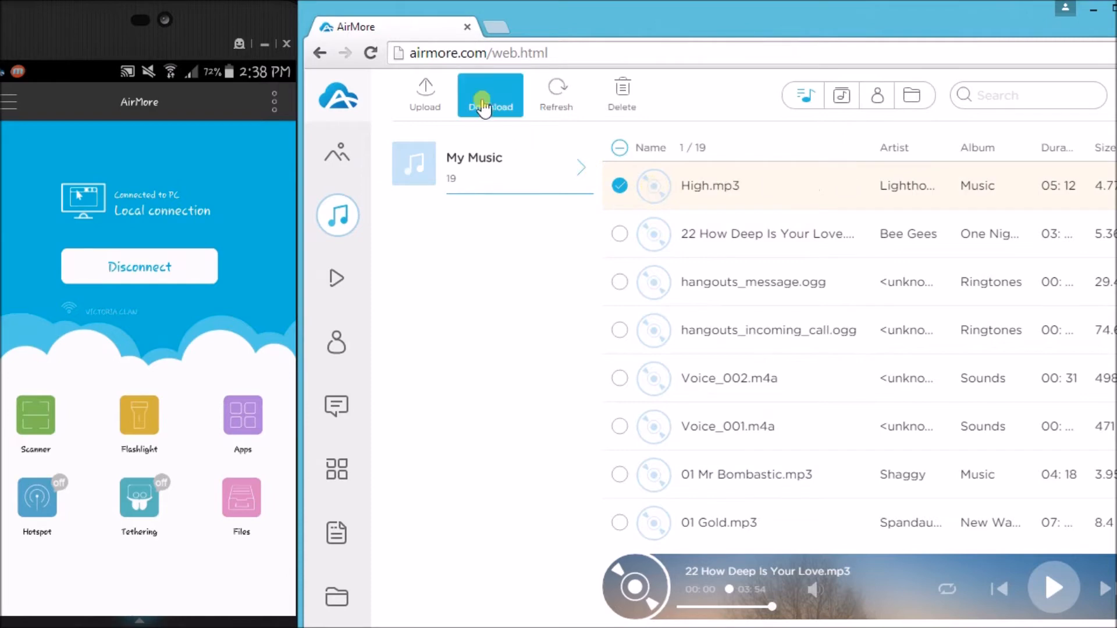
{"action": "left_click", "coordinate": [489, 93]}
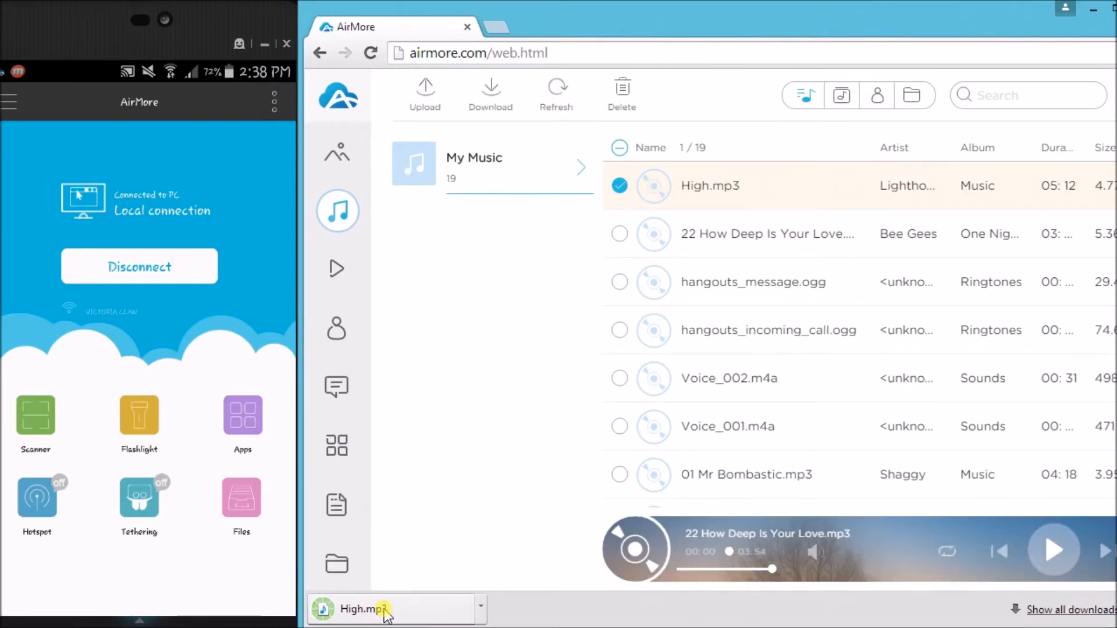
{"action": "mouse_move", "coordinate": [384, 609]}
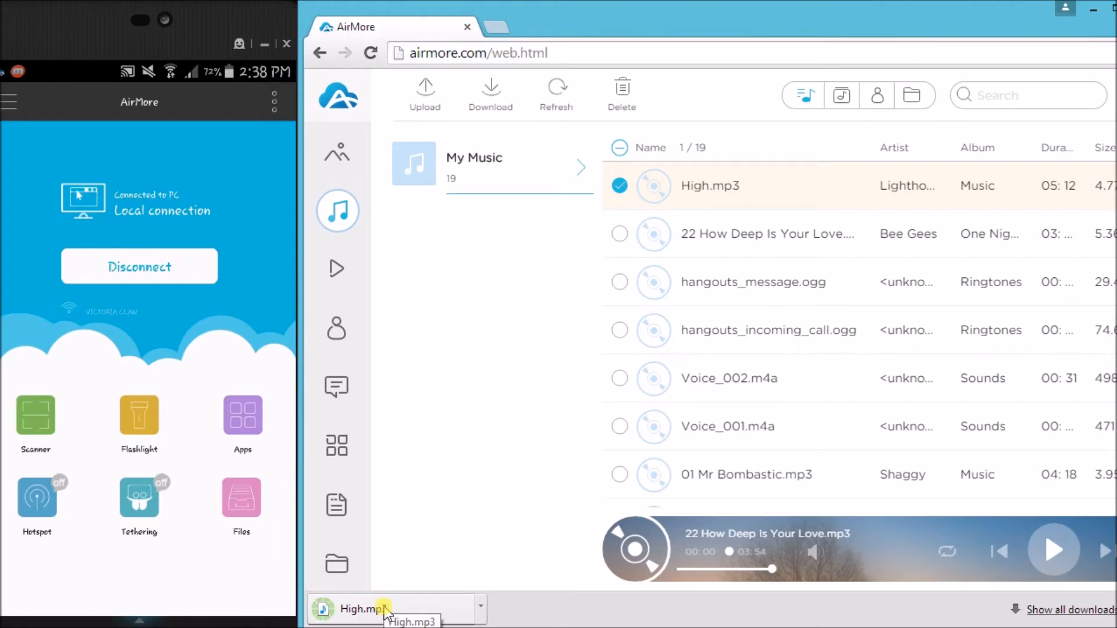
{"action": "left_click", "coordinate": [619, 234]}
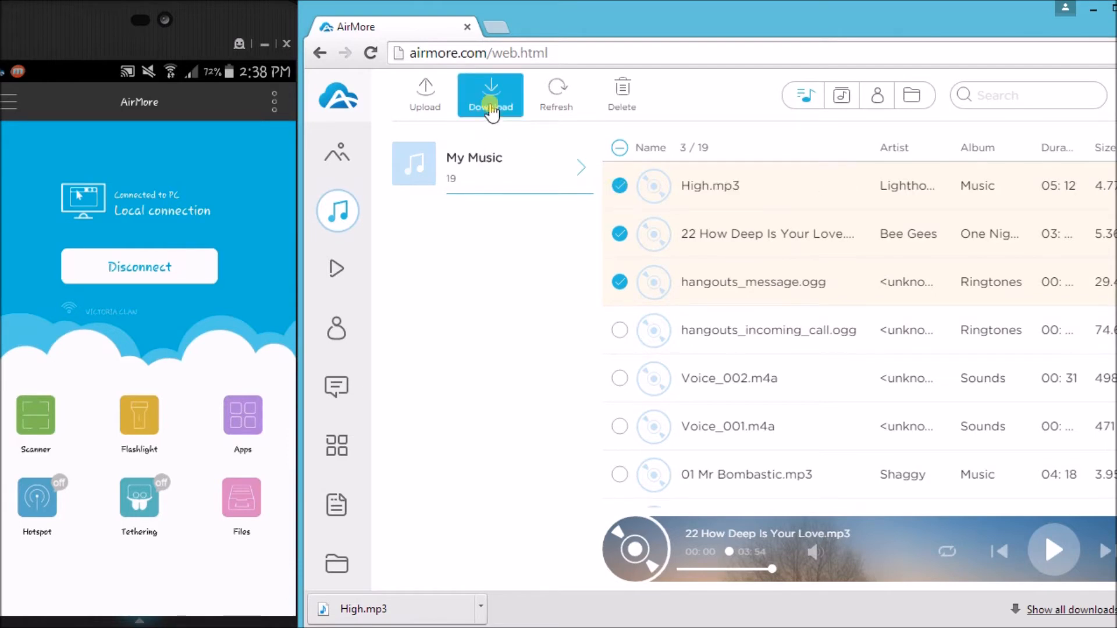
{"action": "left_click", "coordinate": [489, 93]}
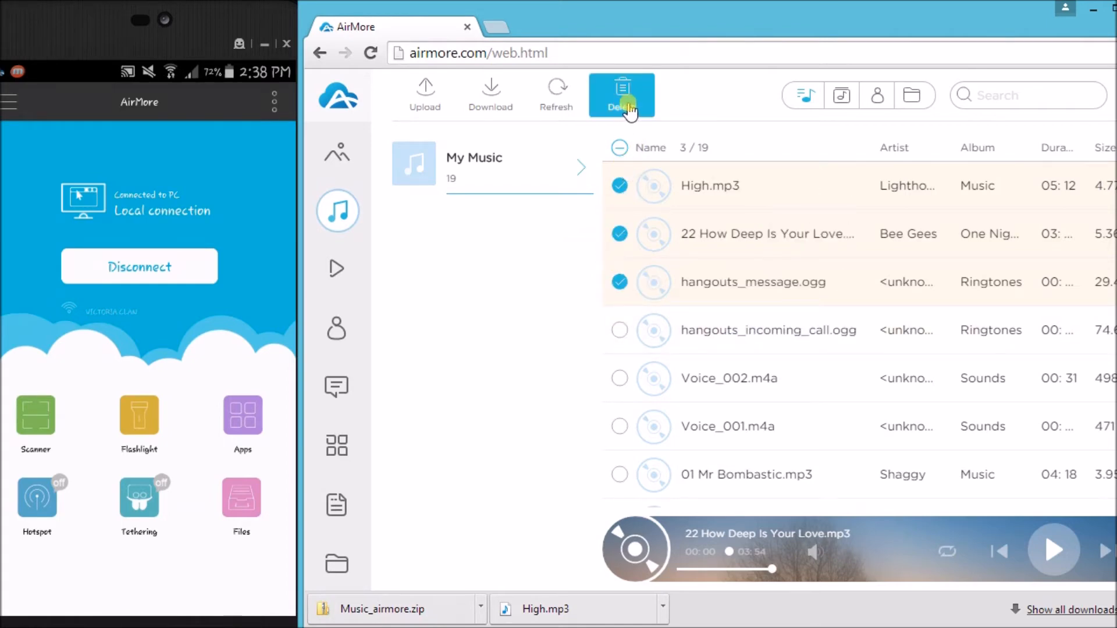
Step: Delete High.mp3, the Bee Gees song and hangouts_message.ogg, confirming with Yes
{"action": "left_click", "coordinate": [621, 93]}
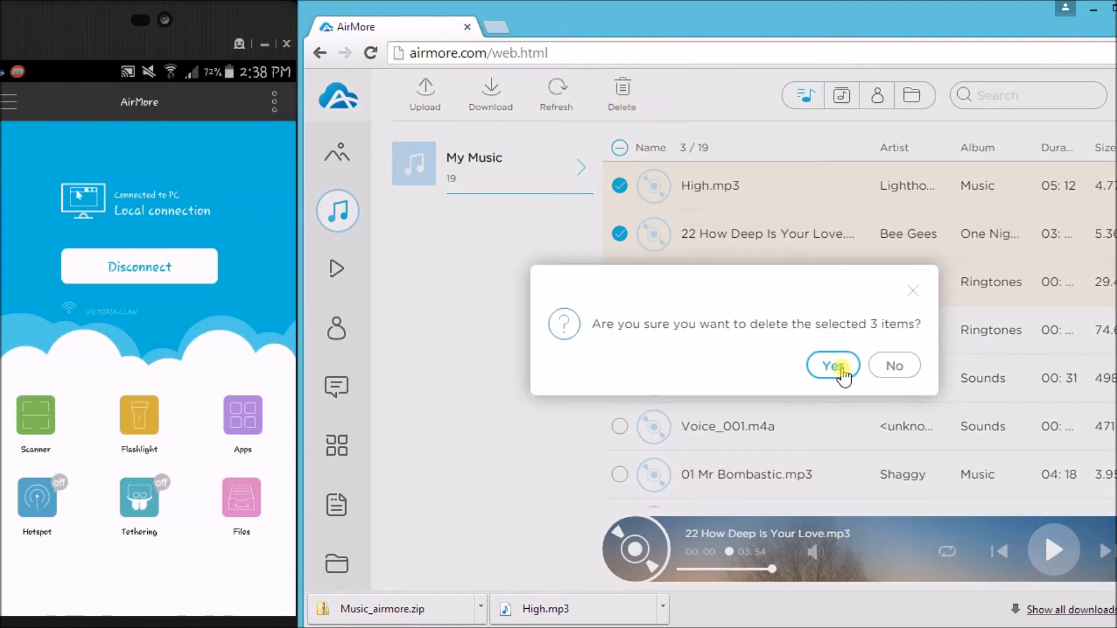
{"action": "left_click", "coordinate": [832, 366]}
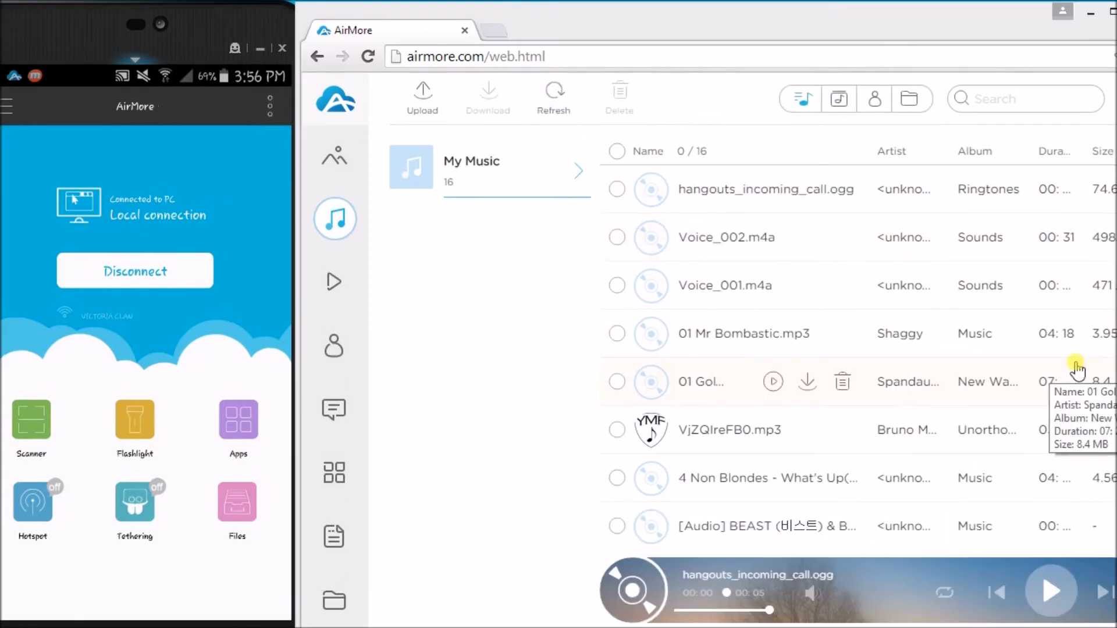
{"action": "mouse_move", "coordinate": [693, 311]}
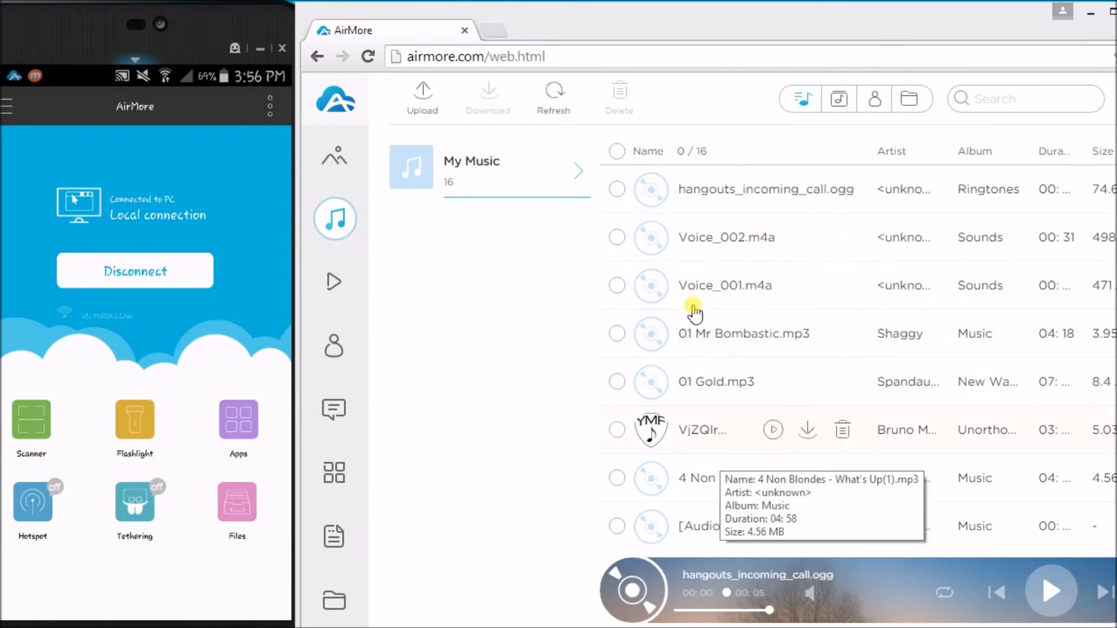
{"action": "mouse_move", "coordinate": [793, 119]}
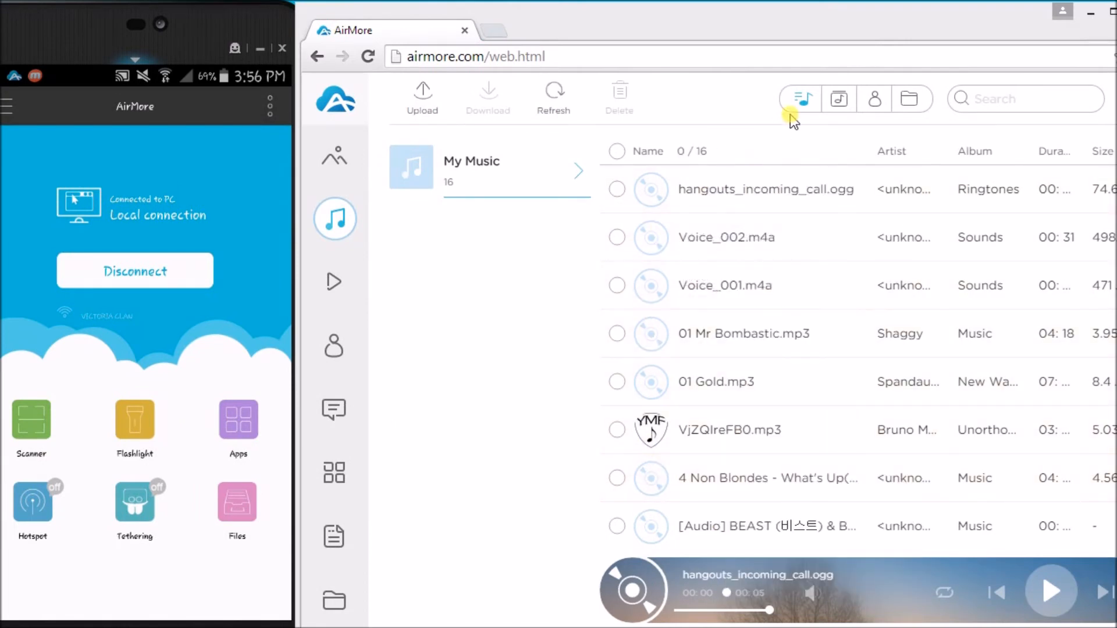
{"action": "mouse_move", "coordinate": [799, 98]}
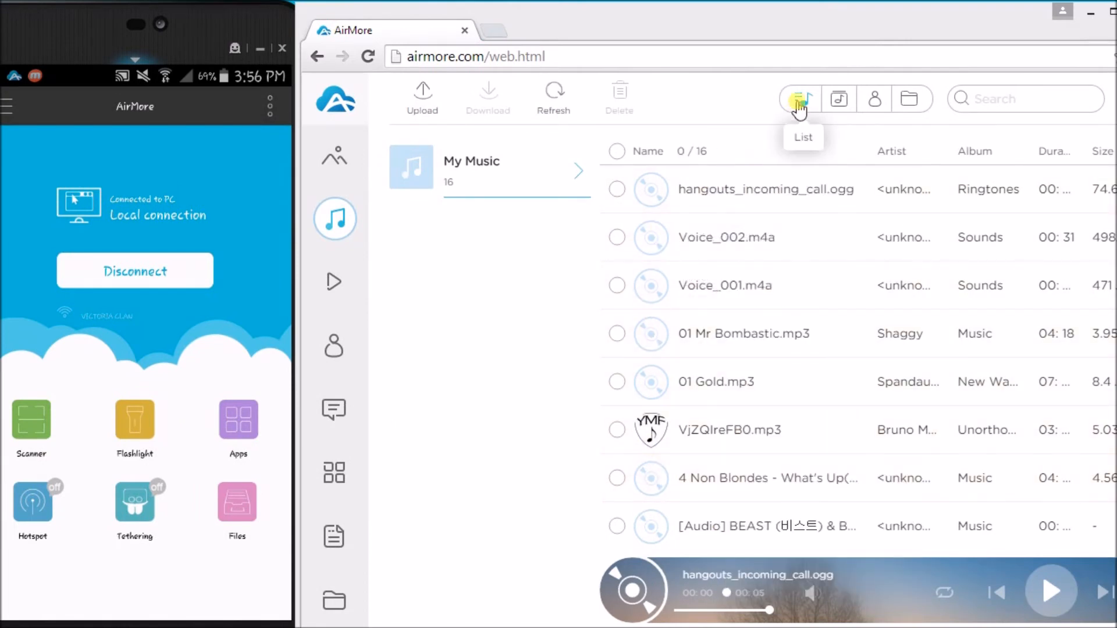
{"action": "left_click", "coordinate": [839, 99]}
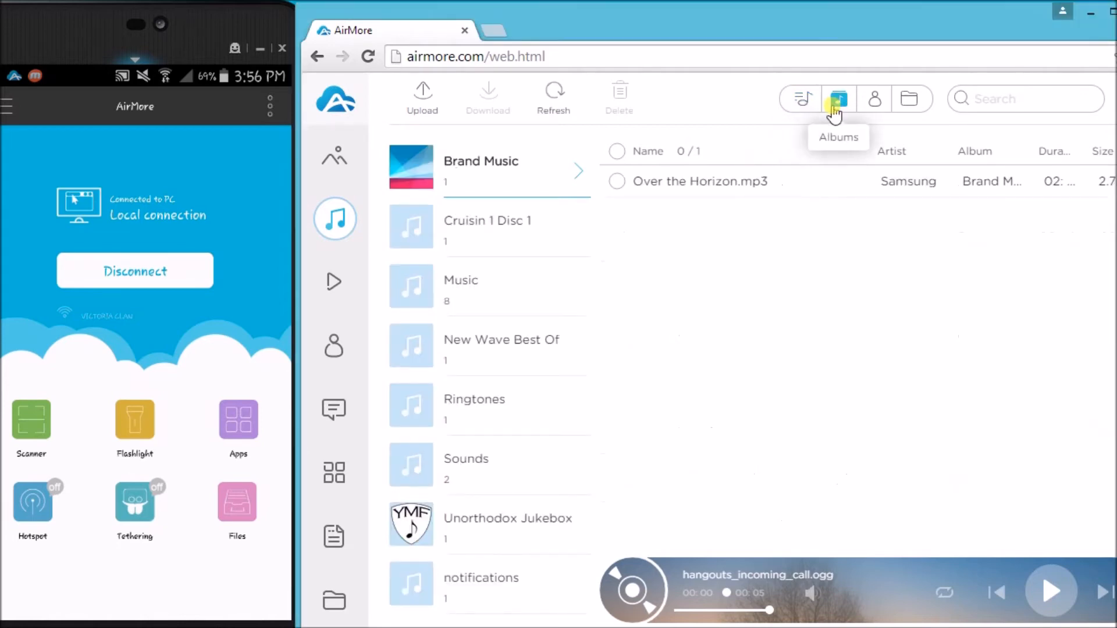
{"action": "left_click", "coordinate": [910, 98]}
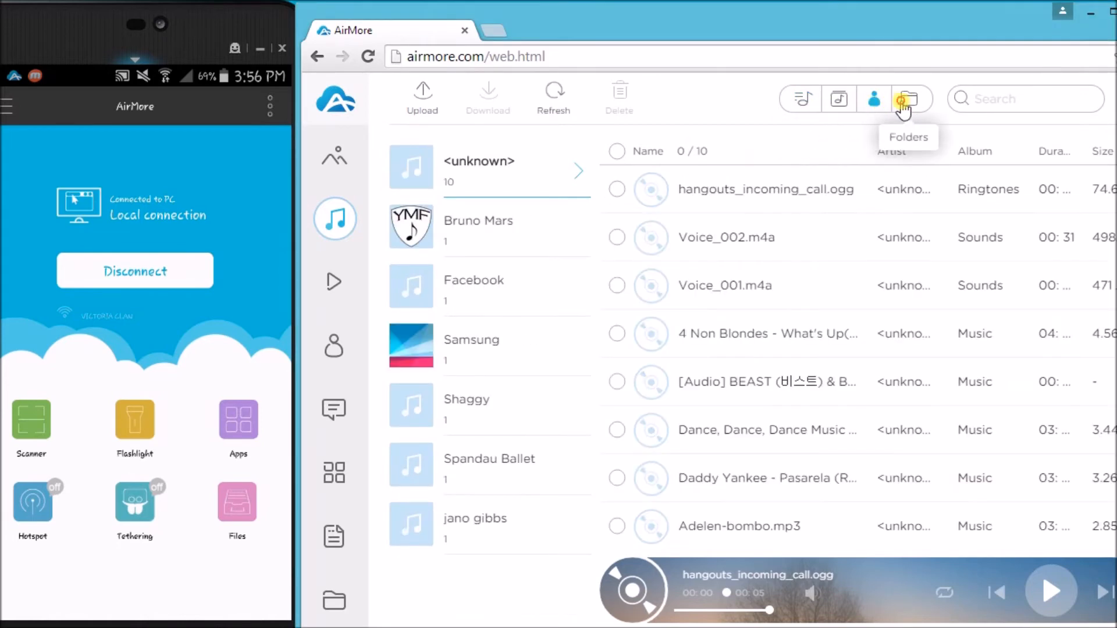
{"action": "left_click", "coordinate": [910, 98]}
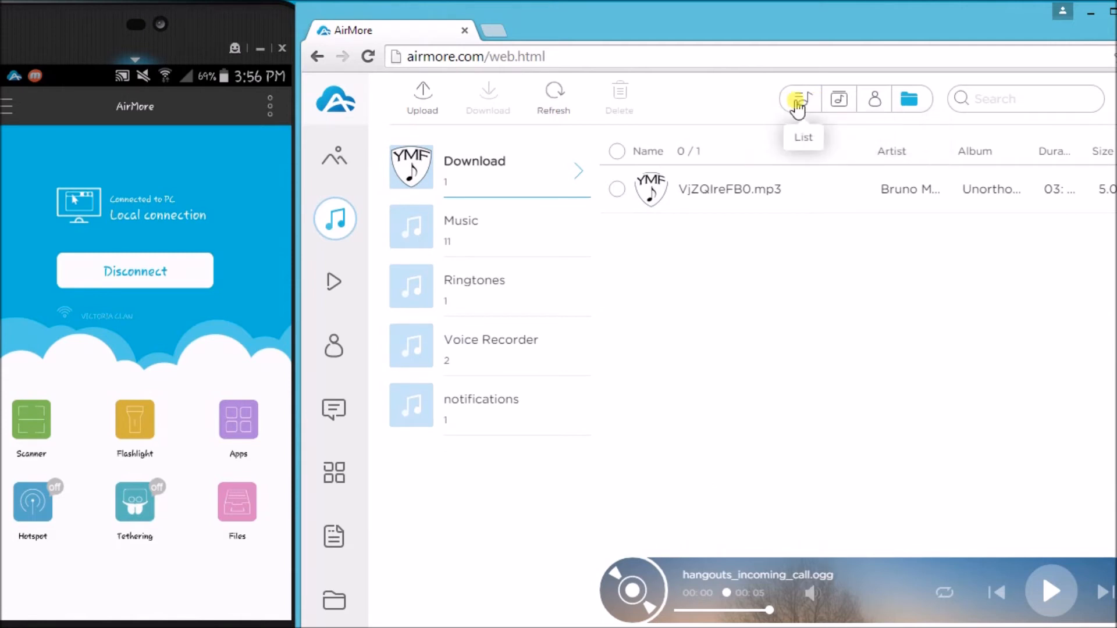
{"action": "left_click", "coordinate": [799, 99]}
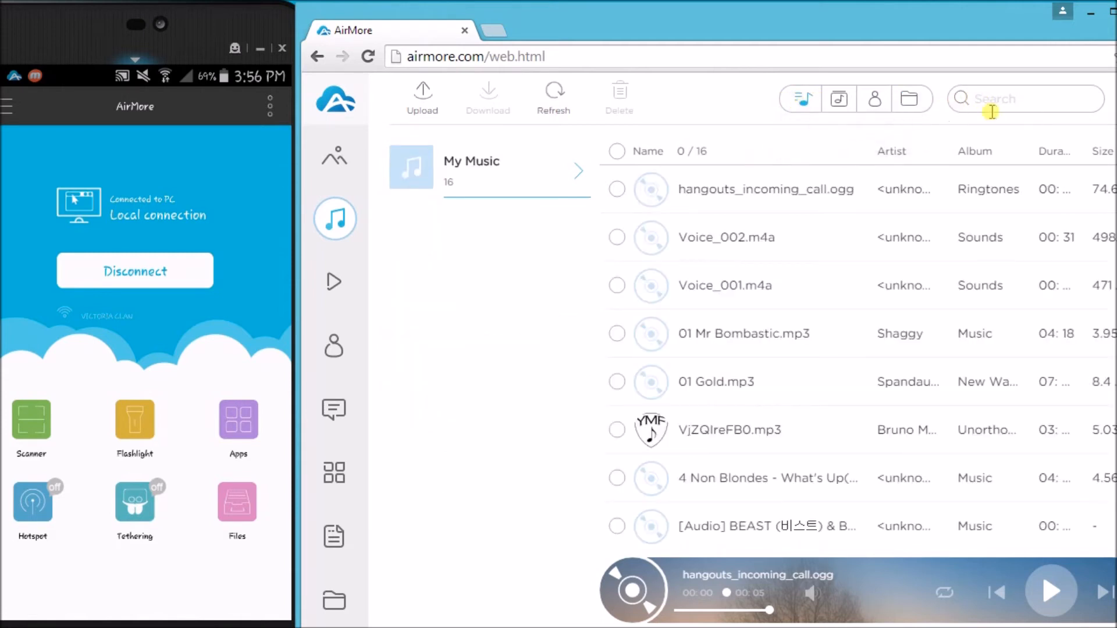
Step: Search the music library for 'gold' and select 01 Gold.mp3
{"action": "left_click", "coordinate": [1018, 99]}
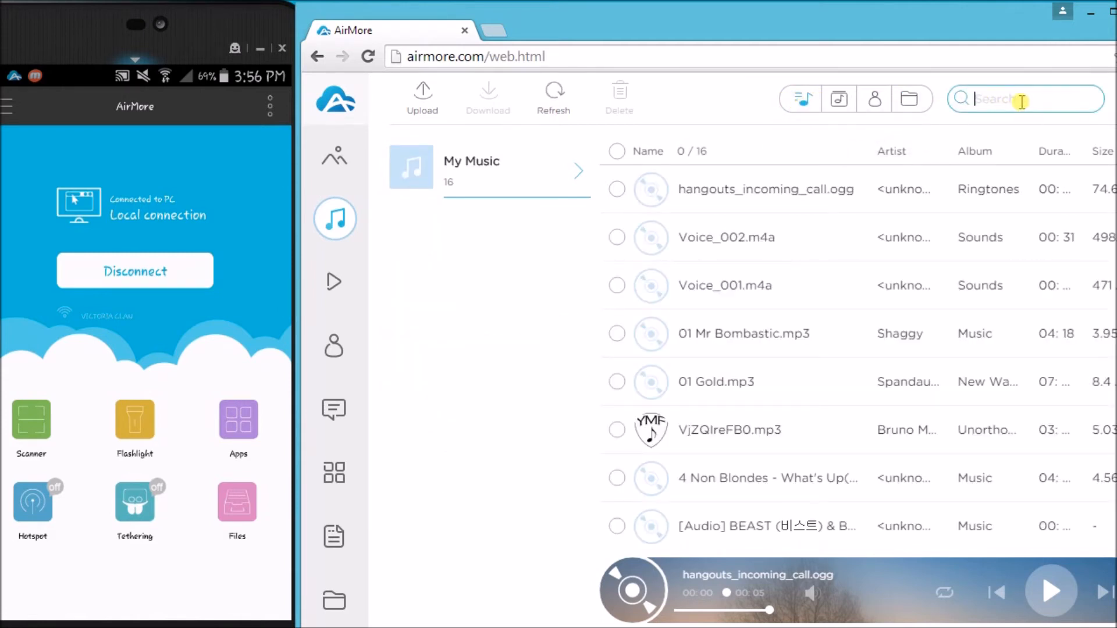
{"action": "type", "text": "g"}
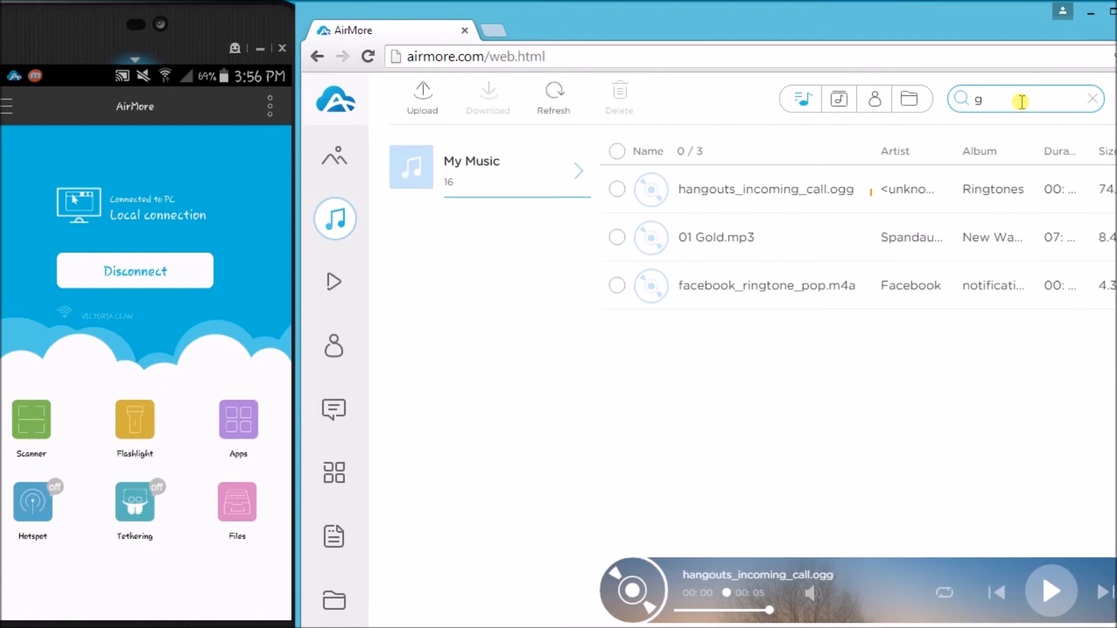
{"action": "type", "text": "old"}
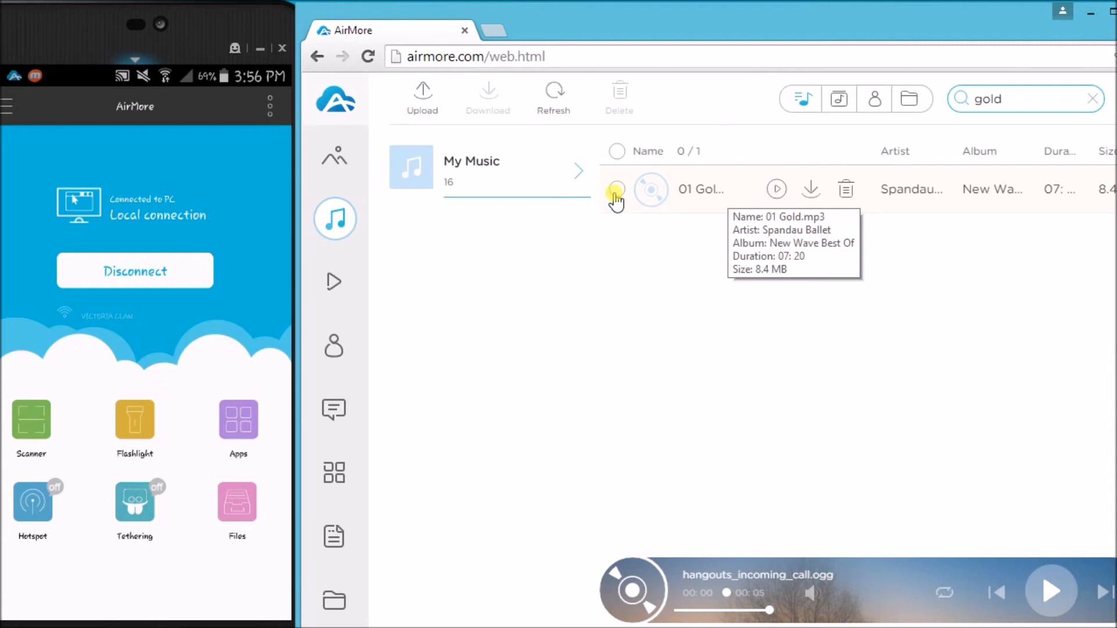
{"action": "left_click", "coordinate": [616, 190]}
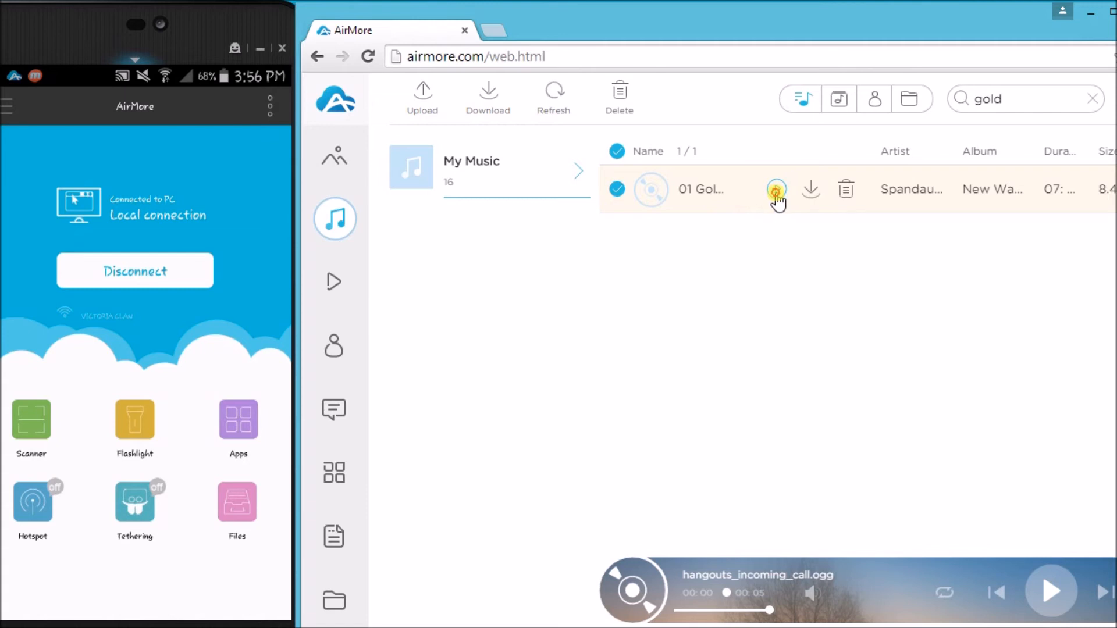
Step: Play 01 Gold.mp3, pause at 0:11, and cycle repeat mode back to repeat all
{"action": "left_click", "coordinate": [777, 189]}
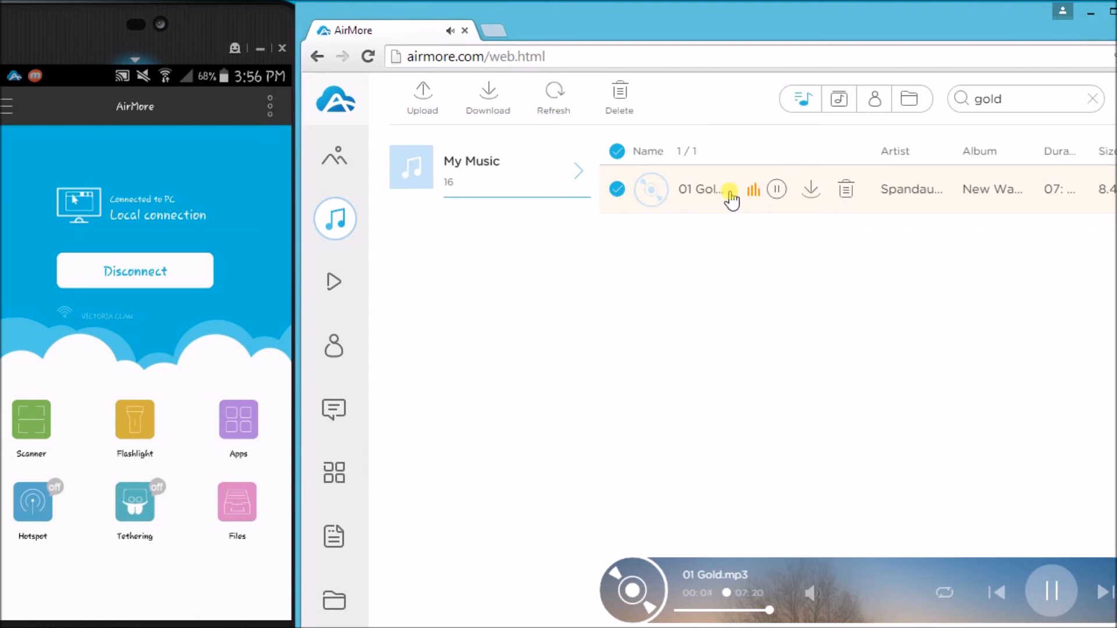
{"action": "left_click", "coordinate": [776, 190]}
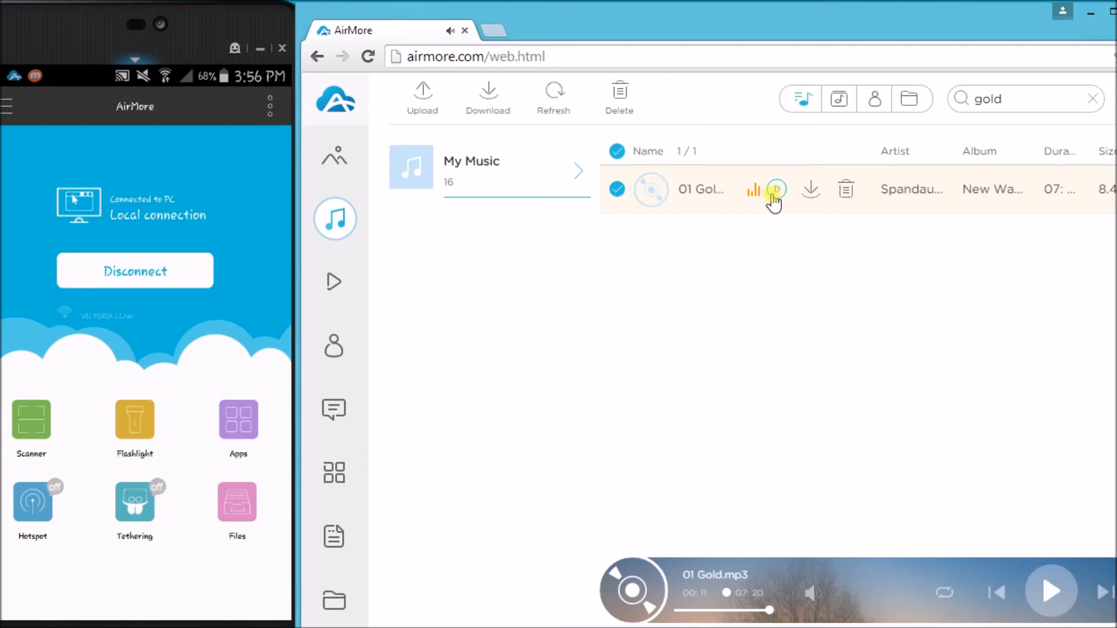
{"action": "mouse_move", "coordinate": [944, 591]}
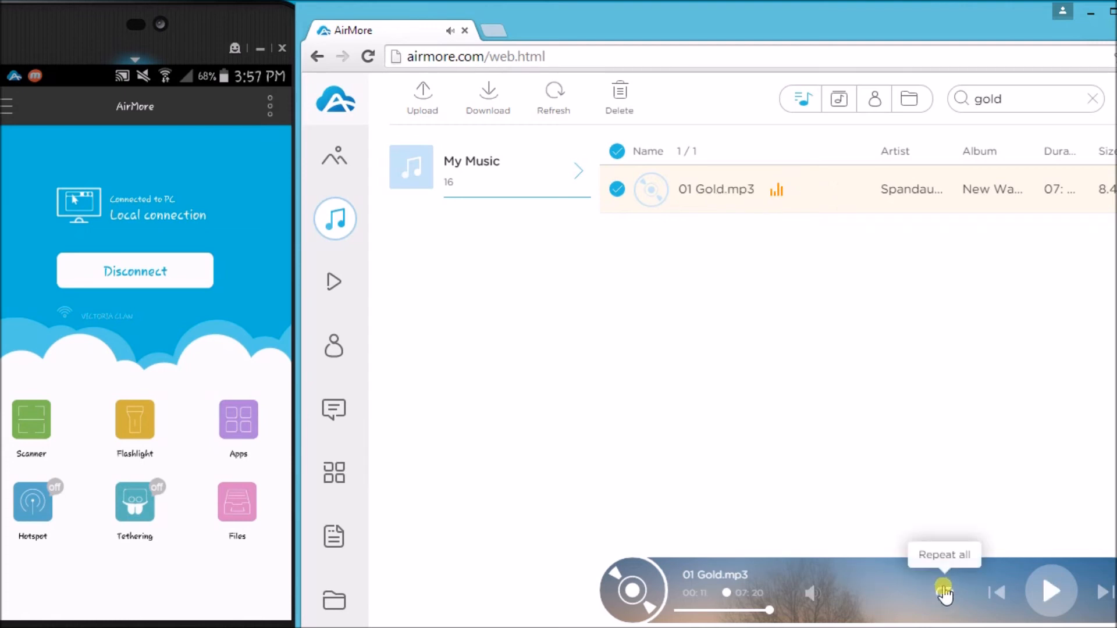
{"action": "left_click", "coordinate": [943, 591]}
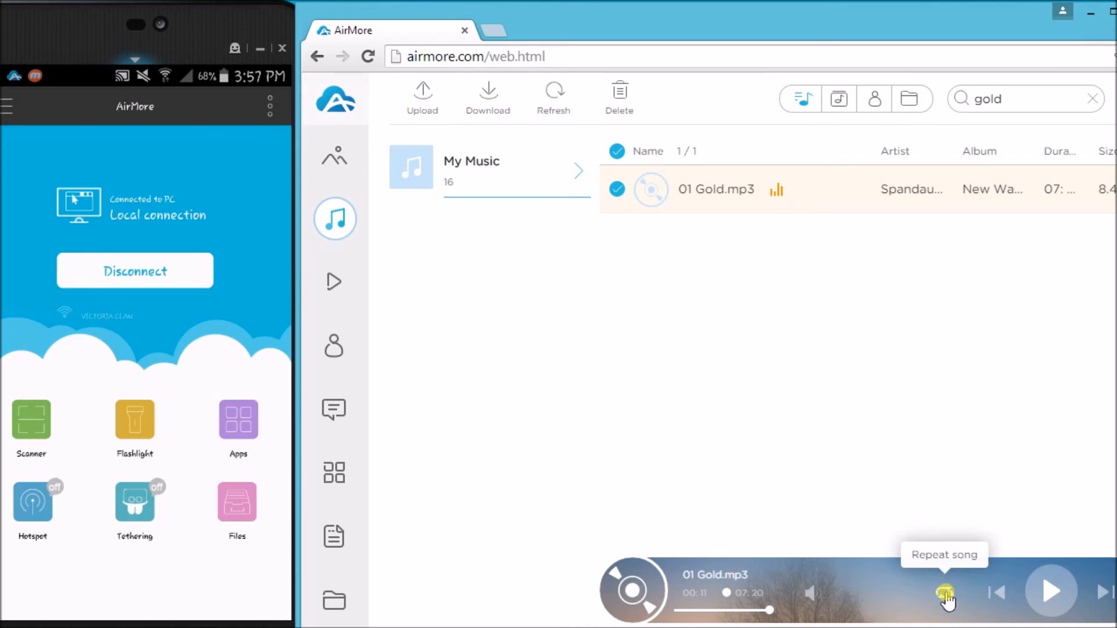
{"action": "left_click", "coordinate": [944, 592]}
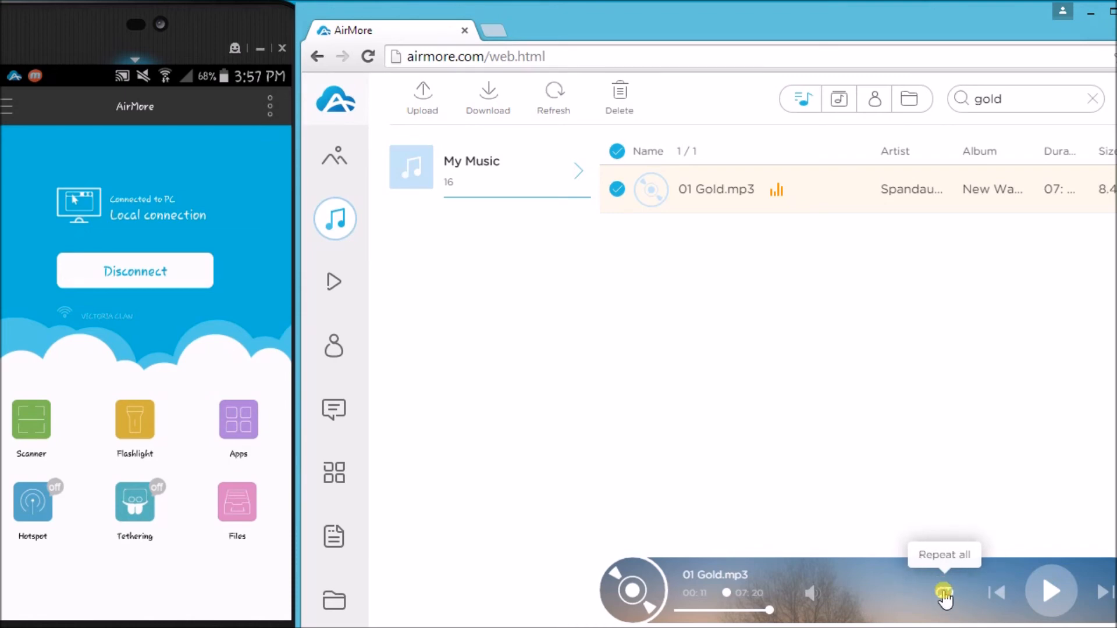
{"action": "mouse_move", "coordinate": [926, 595]}
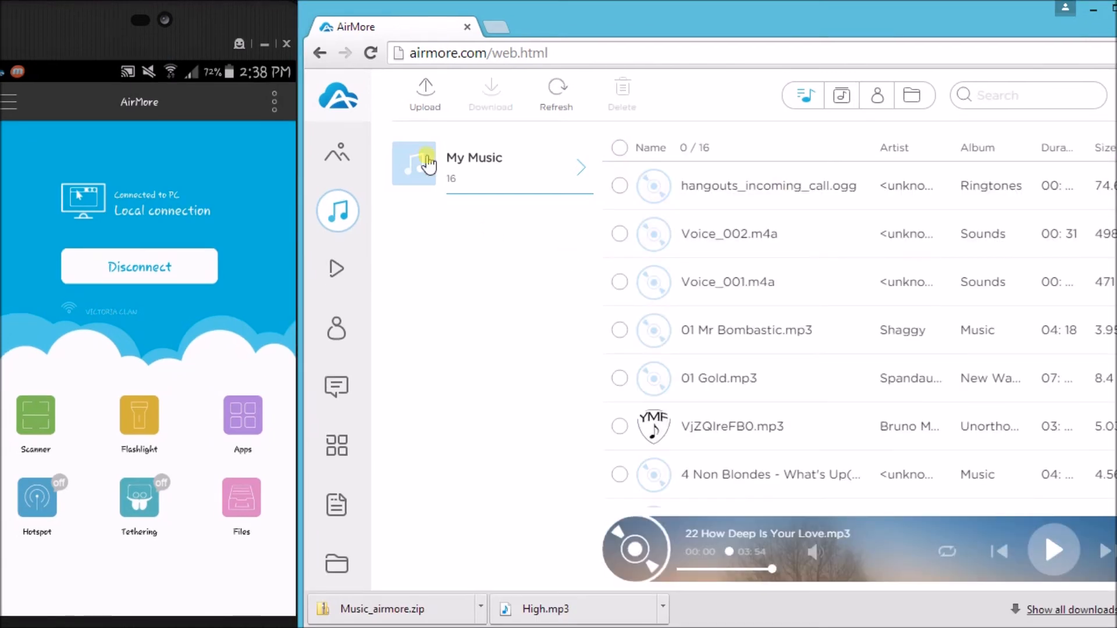
Step: Return to the overview, disconnect the phone with the power icon, and confirm with Yes
{"action": "left_click", "coordinate": [338, 96]}
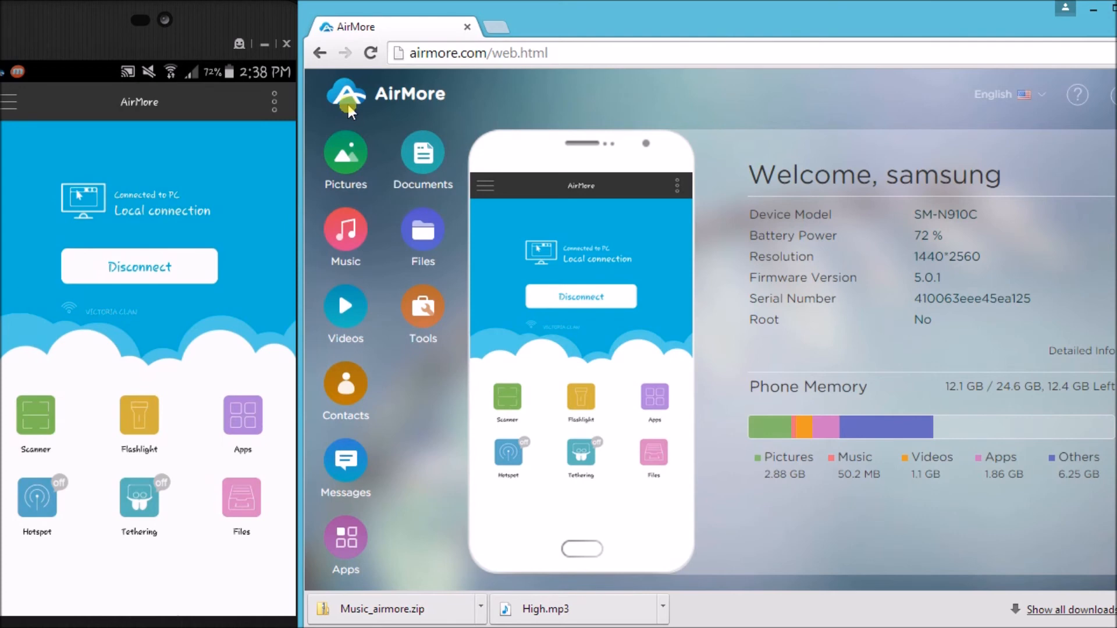
{"action": "mouse_move", "coordinate": [591, 18]}
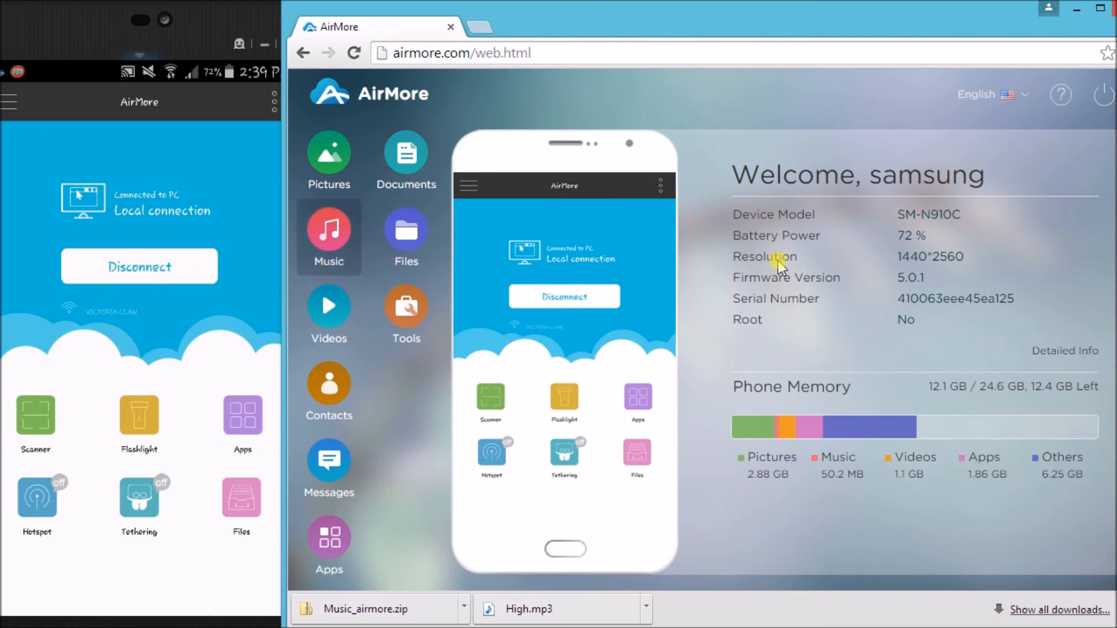
{"action": "left_click", "coordinate": [564, 296]}
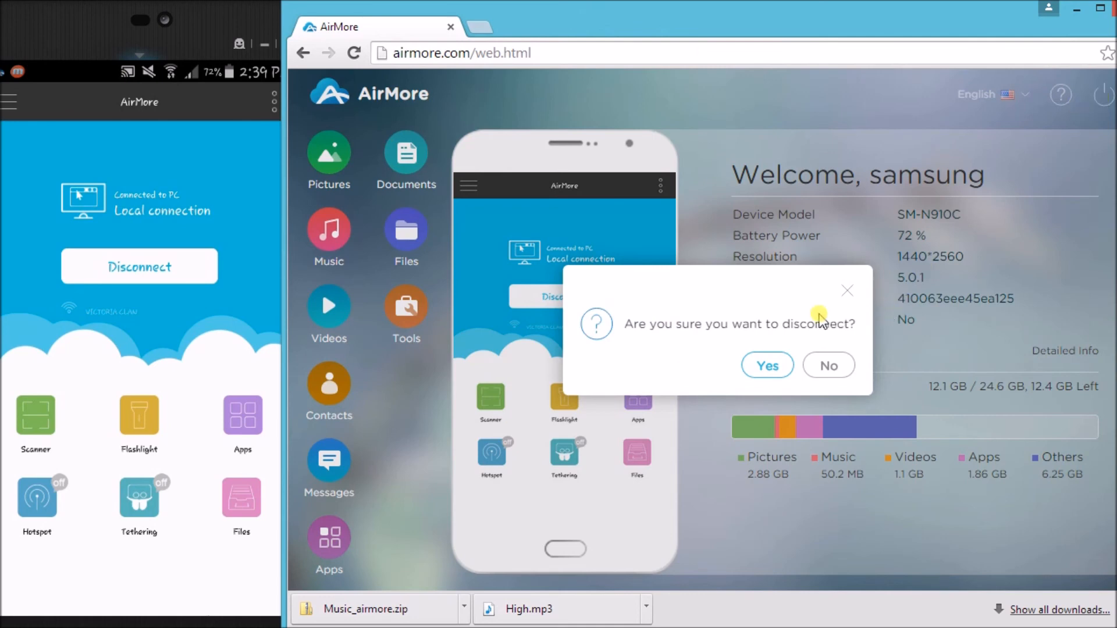
{"action": "left_click", "coordinate": [767, 365]}
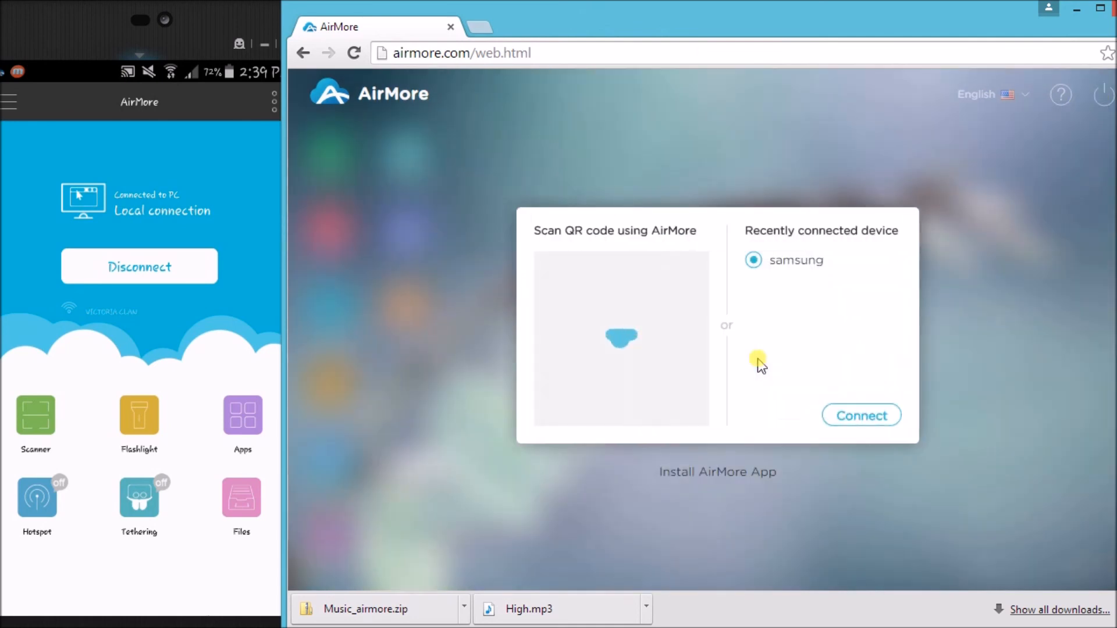
{"action": "left_click", "coordinate": [140, 266]}
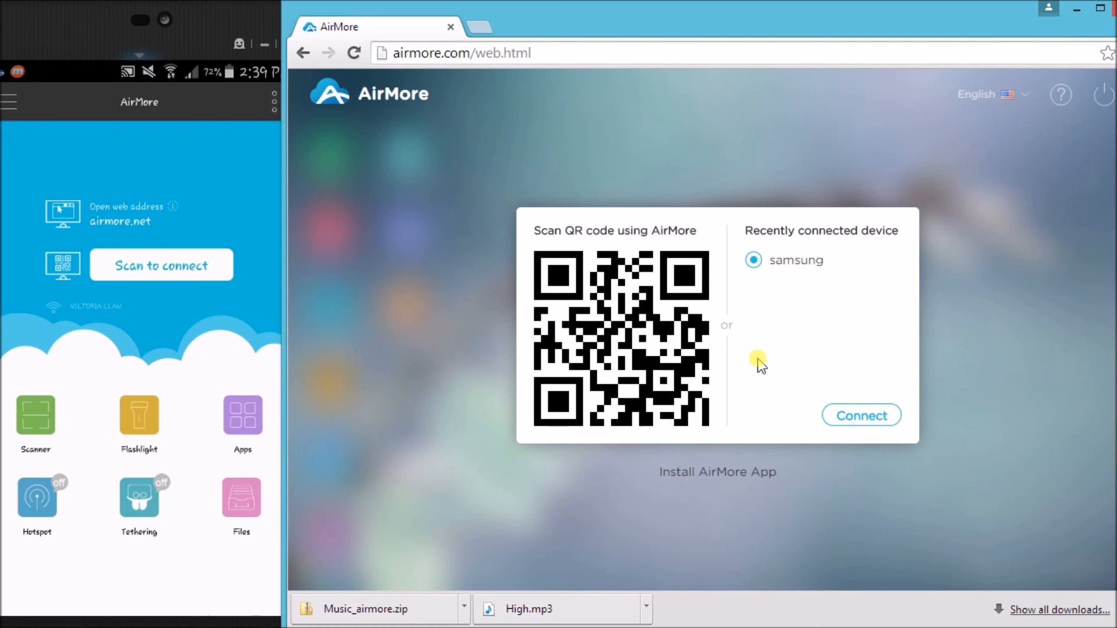
{"action": "mouse_move", "coordinate": [725, 319]}
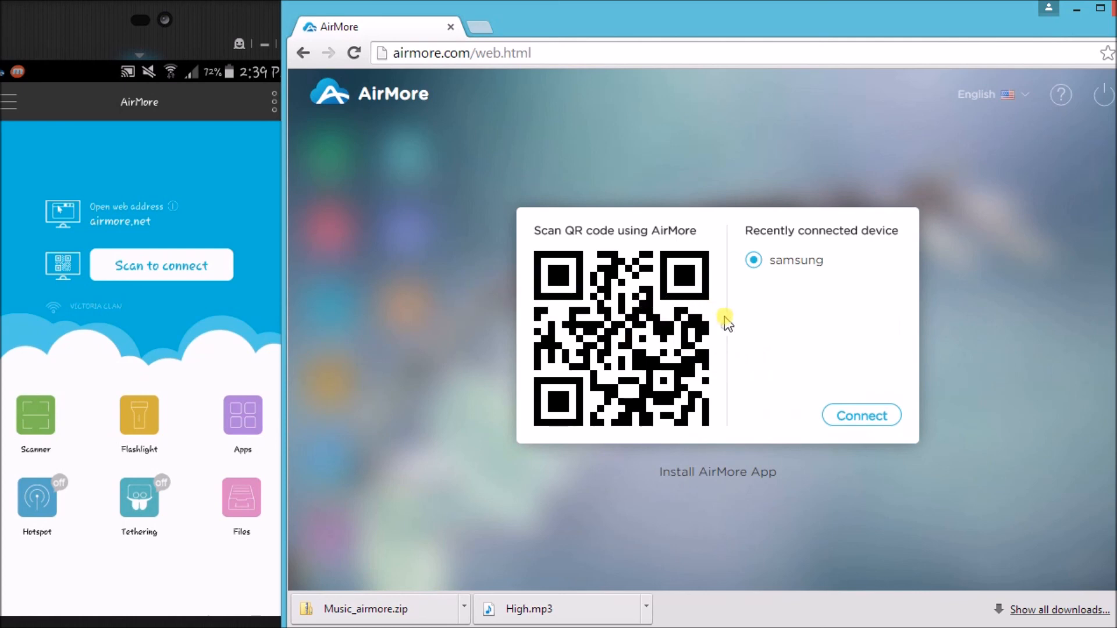